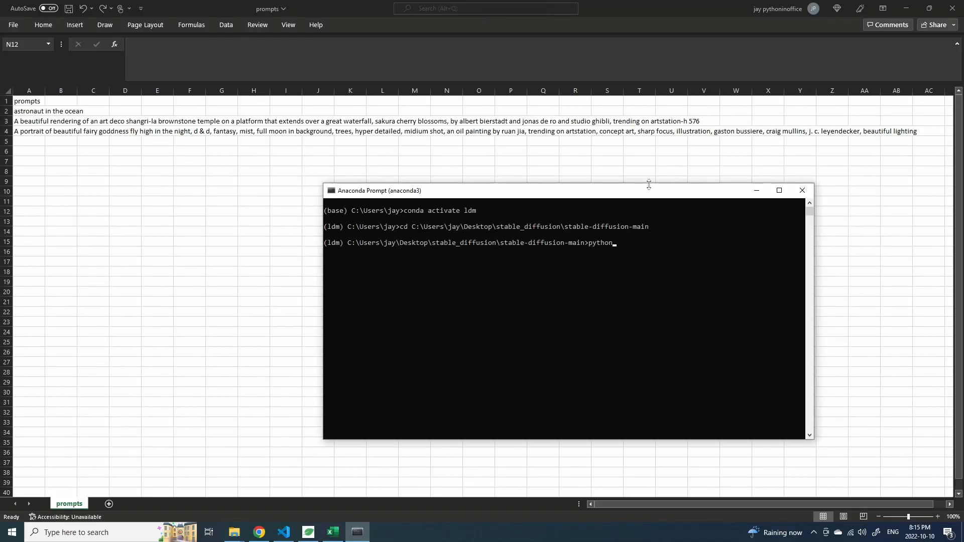
Run python scripts/batch_gen.py to generate three images with seeds per prompt.
text(scripts/batch_gen.py)
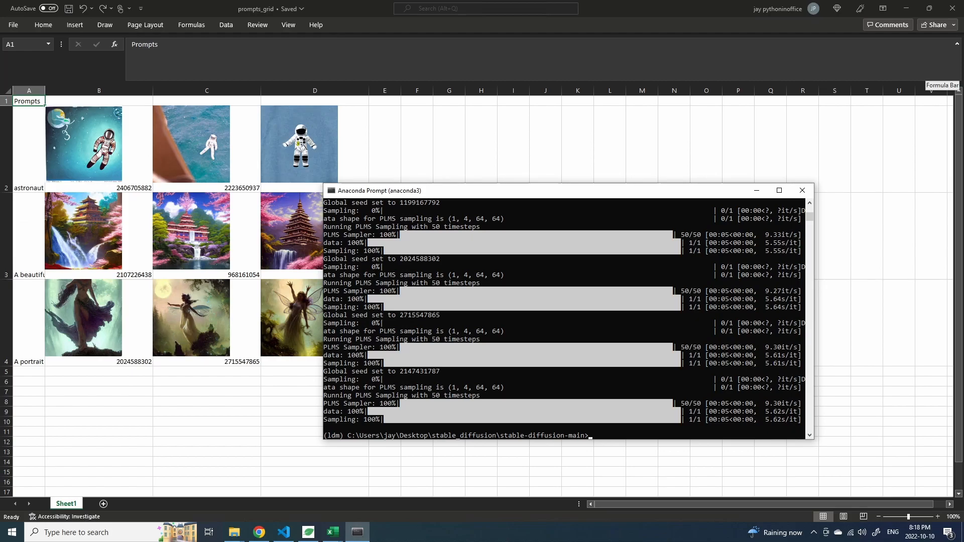
Enter pip install pandas xlwings at the prompt, then switch to txt2img.py in VS Code.
text(p)
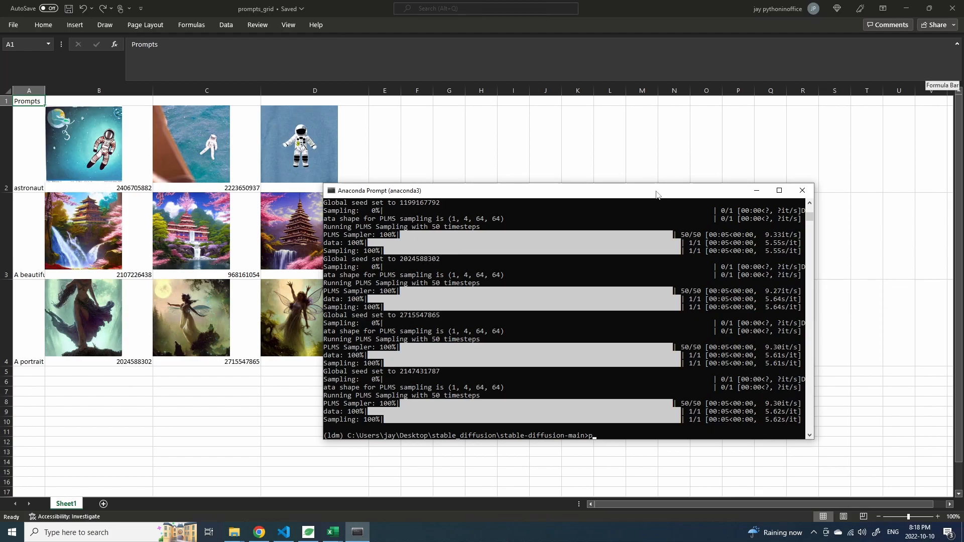
text(ip install pandas)
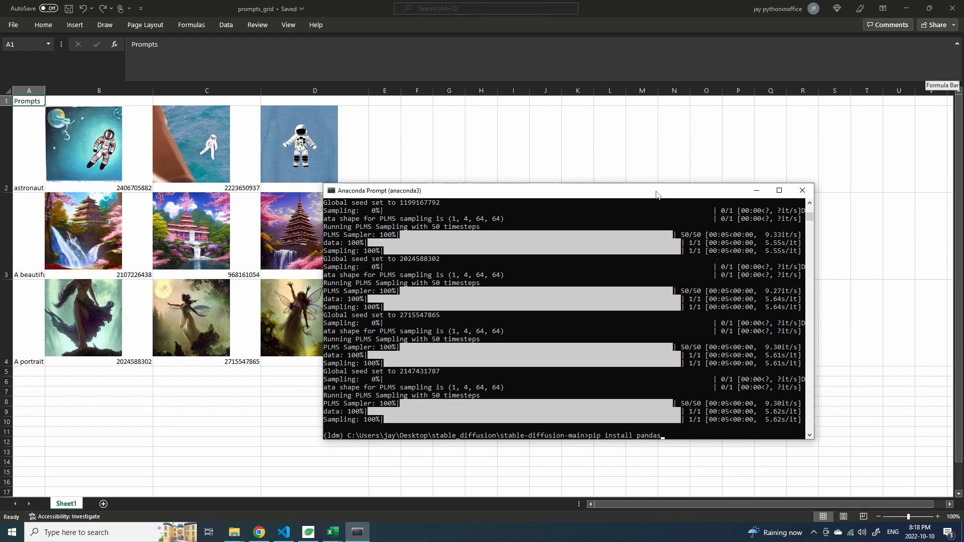
text(xlwings)
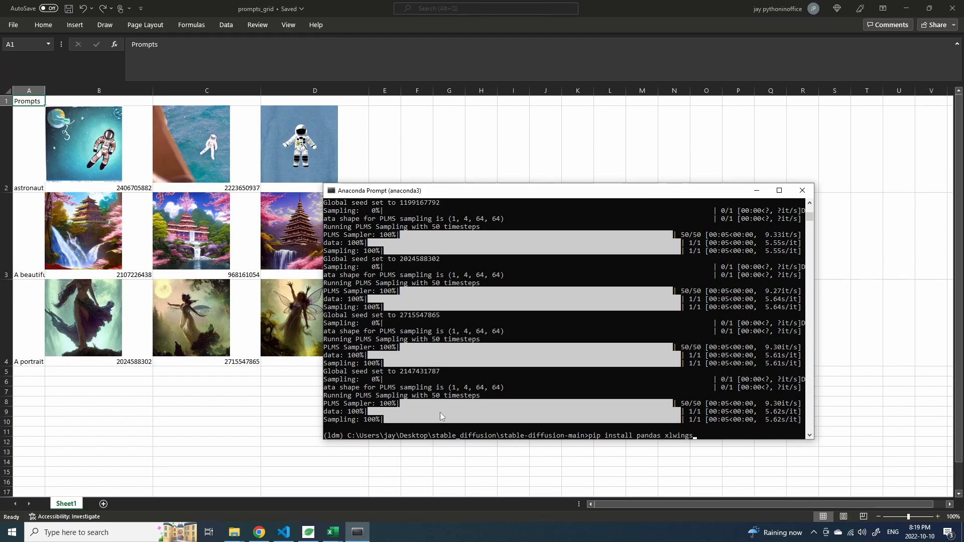
mouse_move(331, 441)
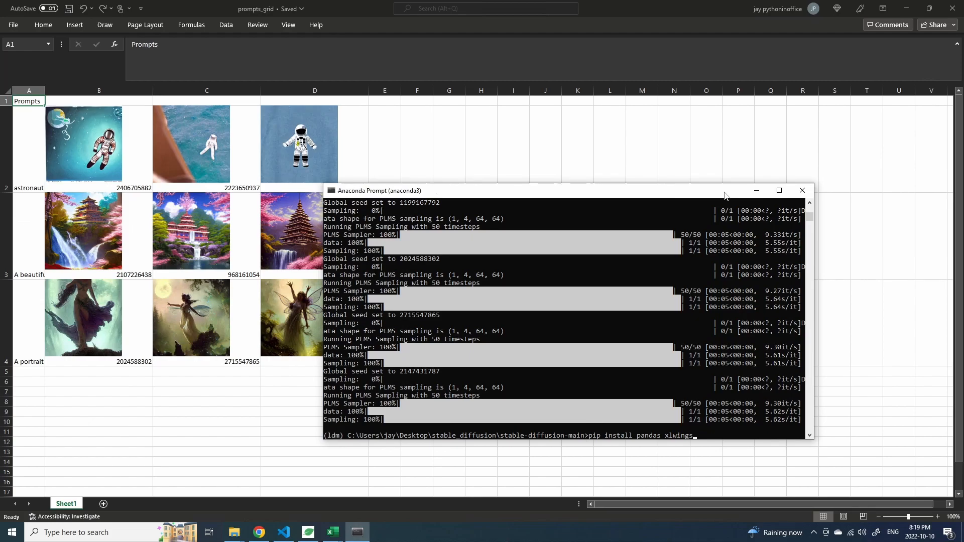
mouse_move(724, 205)
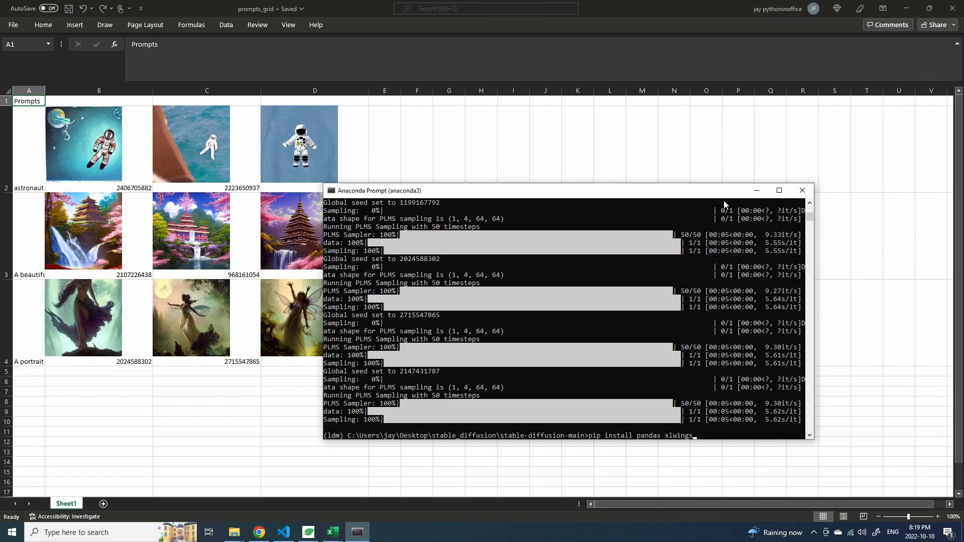
click(283, 532)
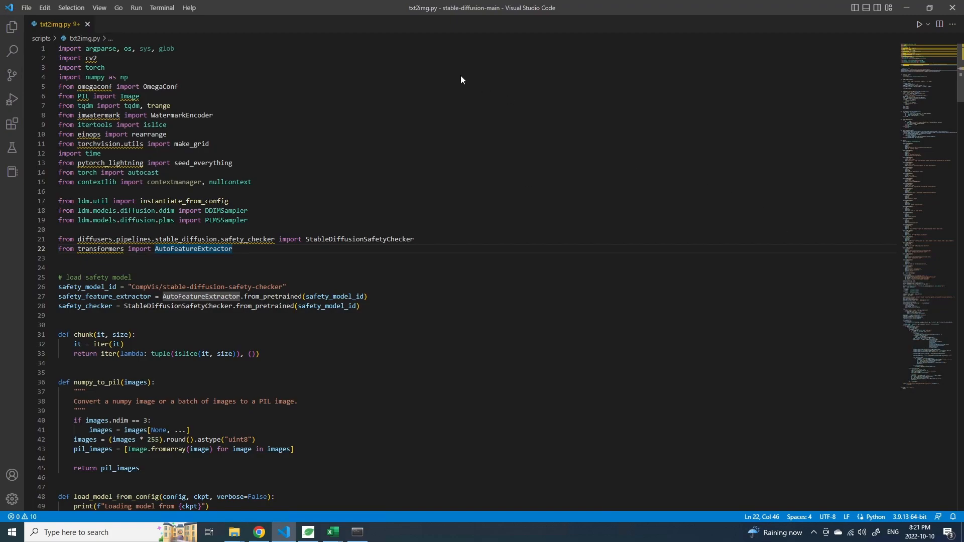
scroll(down, 3)
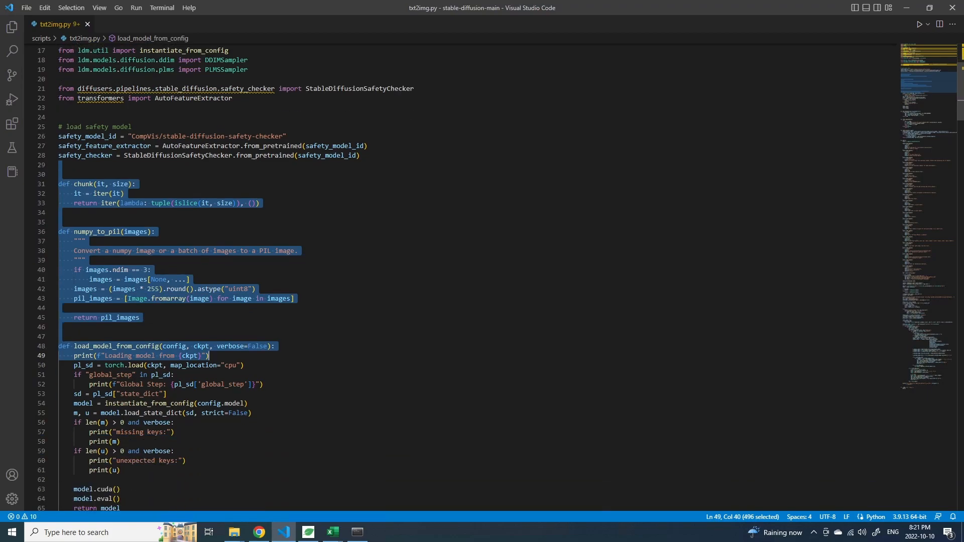
scroll(down, 3)
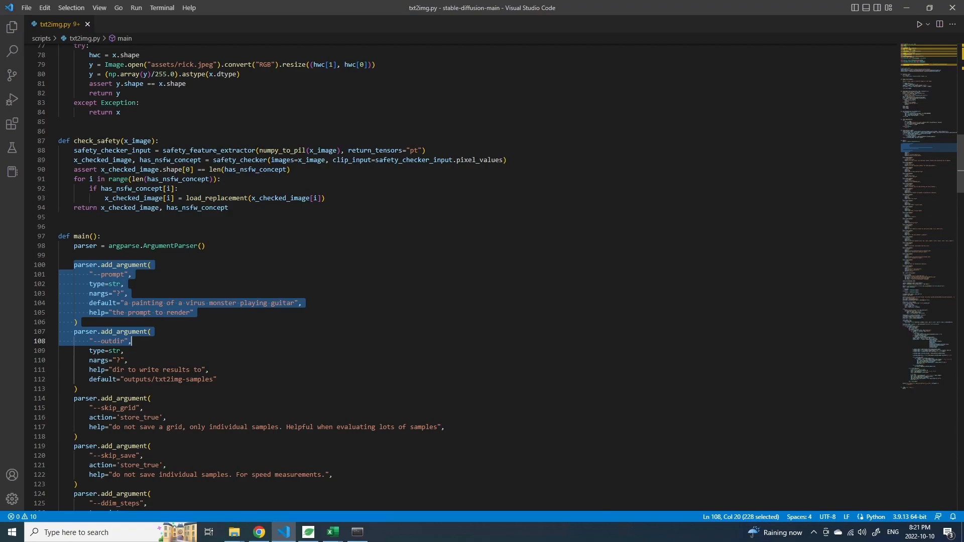
scroll(down, 3)
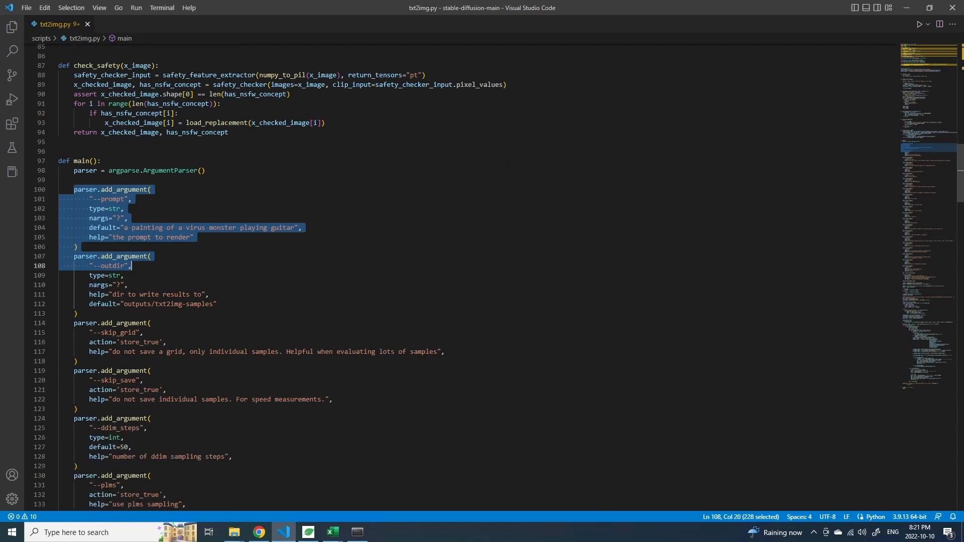
scroll(down, 3)
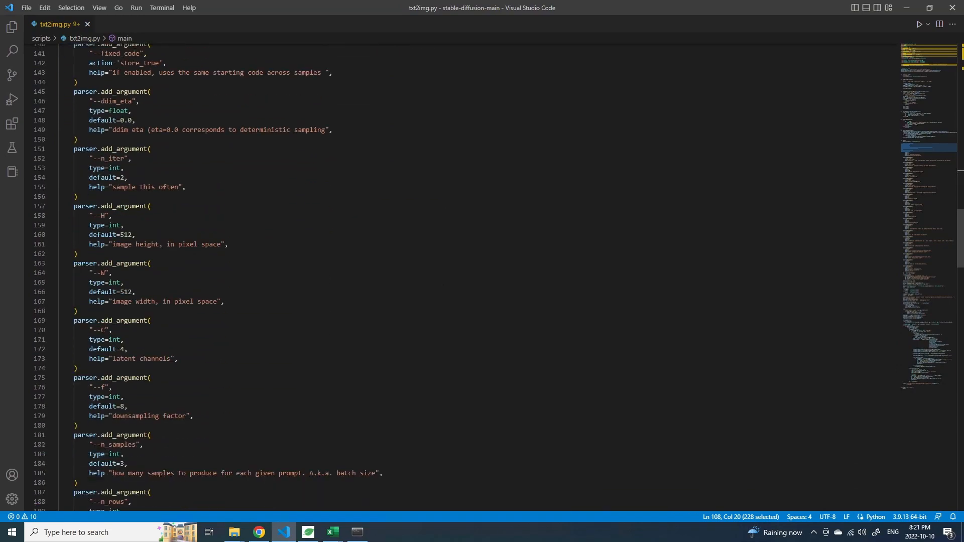
scroll(down, 3)
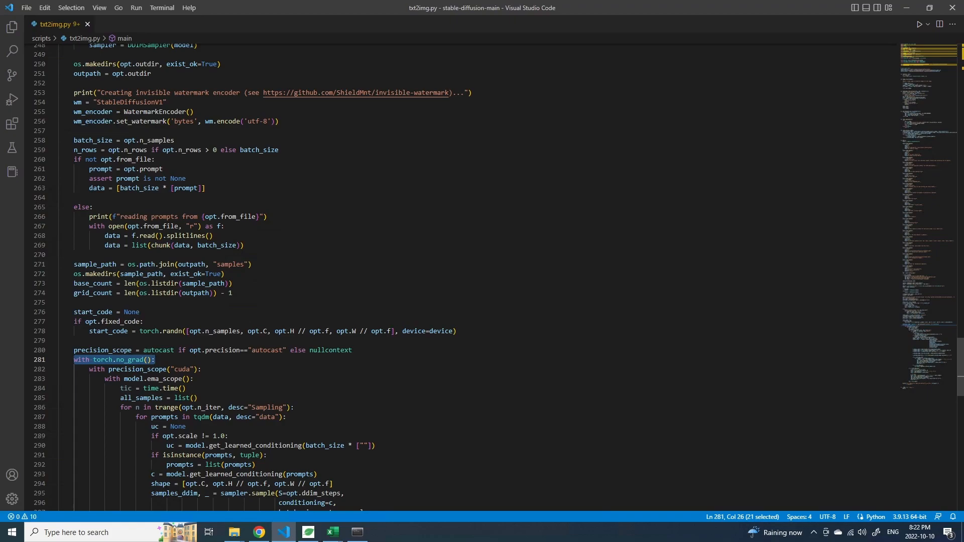
scroll(down, 3)
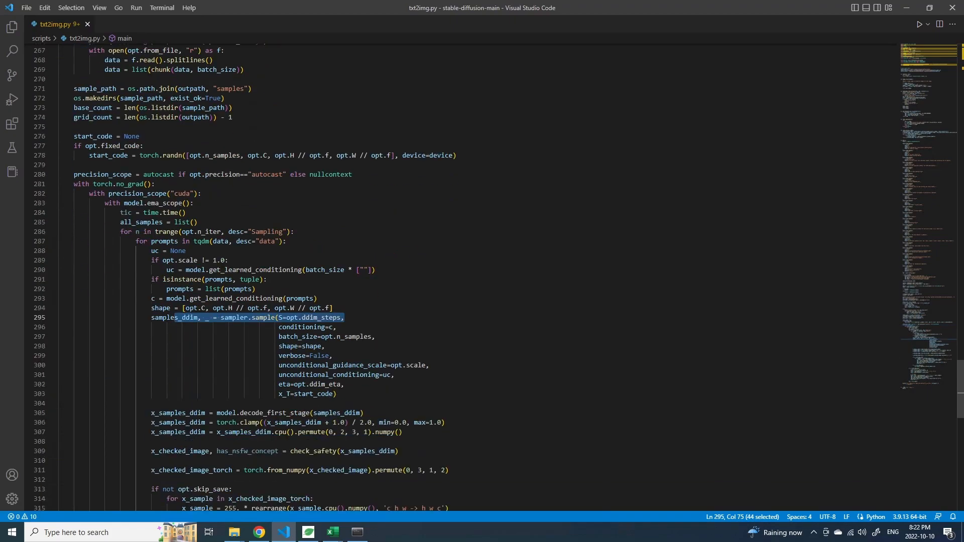
scroll(down, 3)
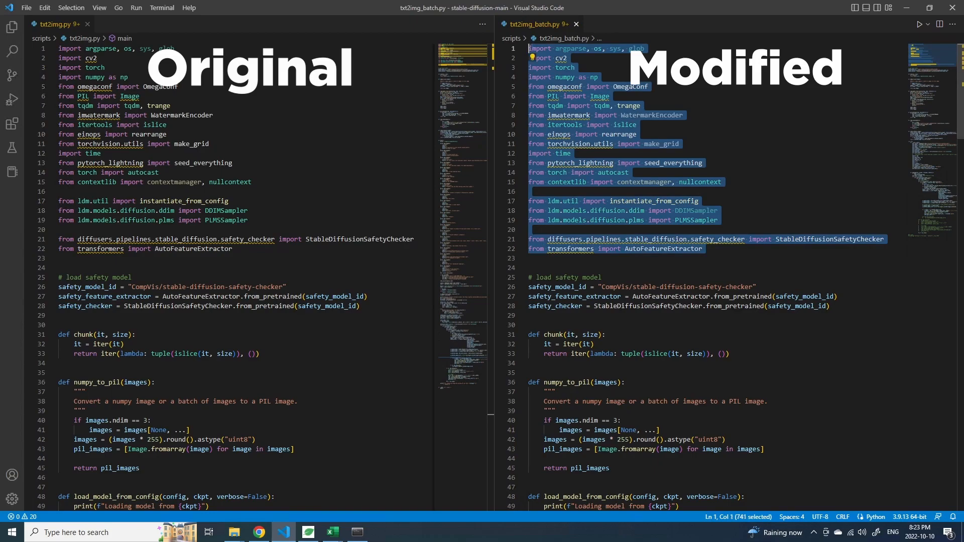
scroll(down, 3)
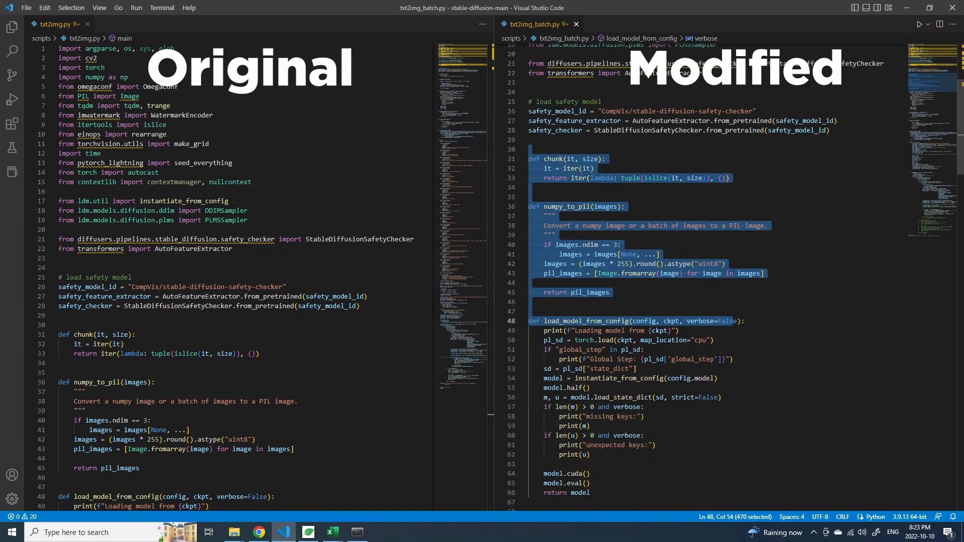
scroll(down, 3)
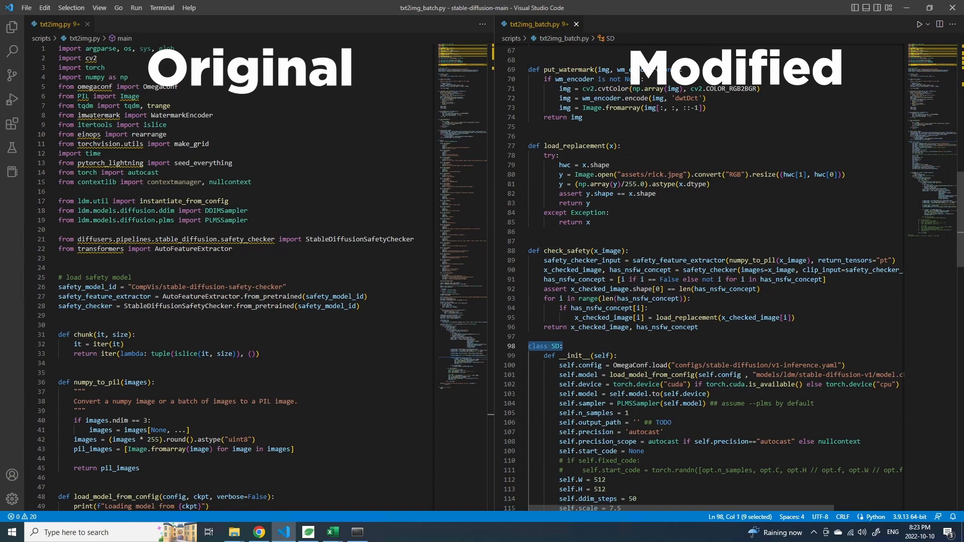
scroll(down, 3)
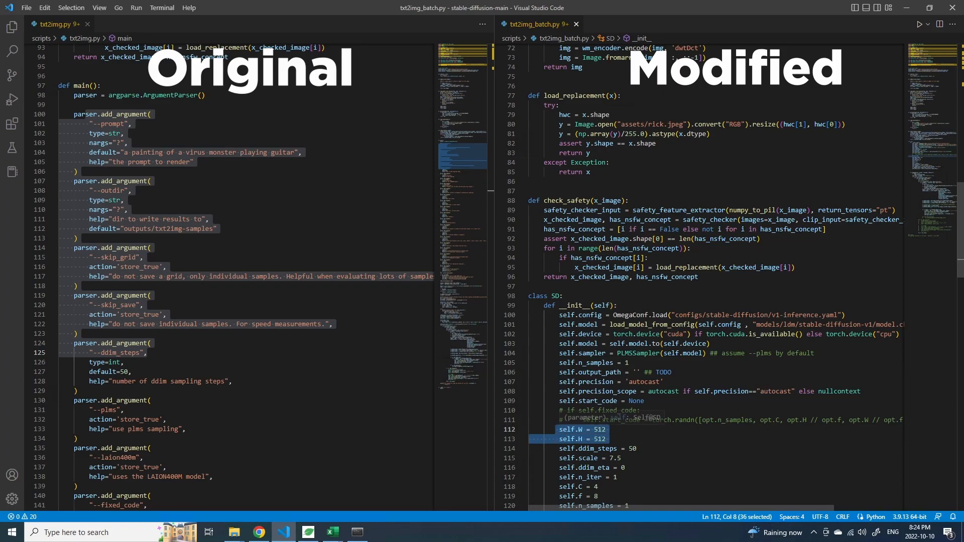
click(603, 448)
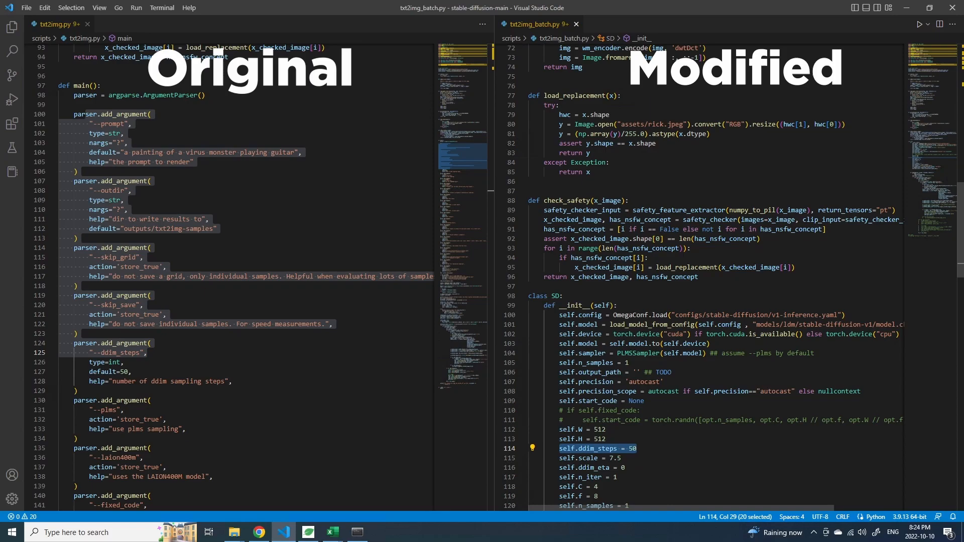
scroll(down, 3)
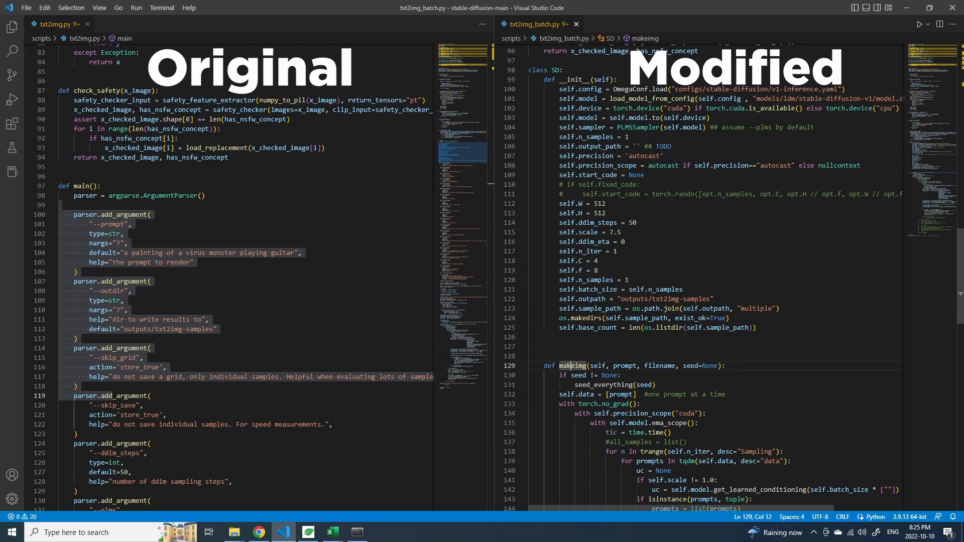
double_click(660, 366)
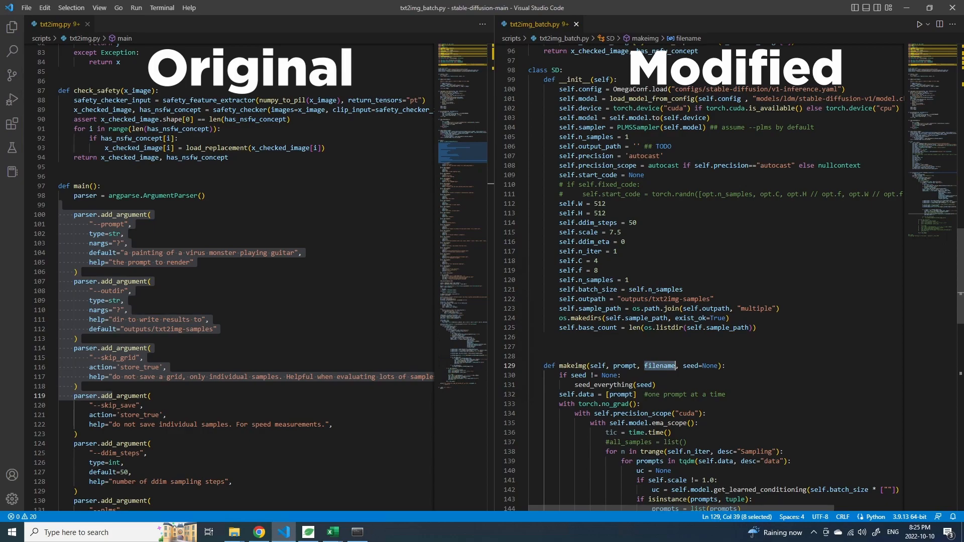
scroll(down, 3)
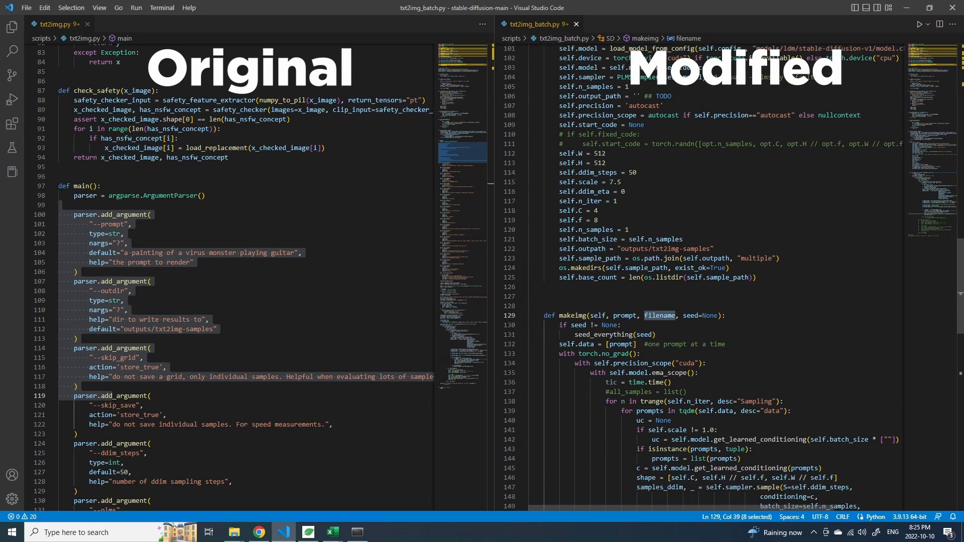
triple_click(640, 315)
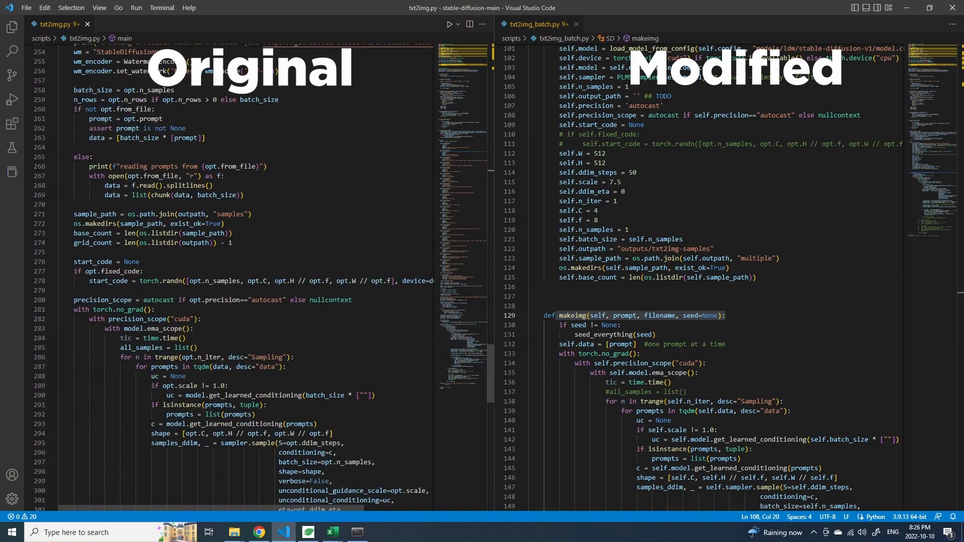
scroll(down, 3)
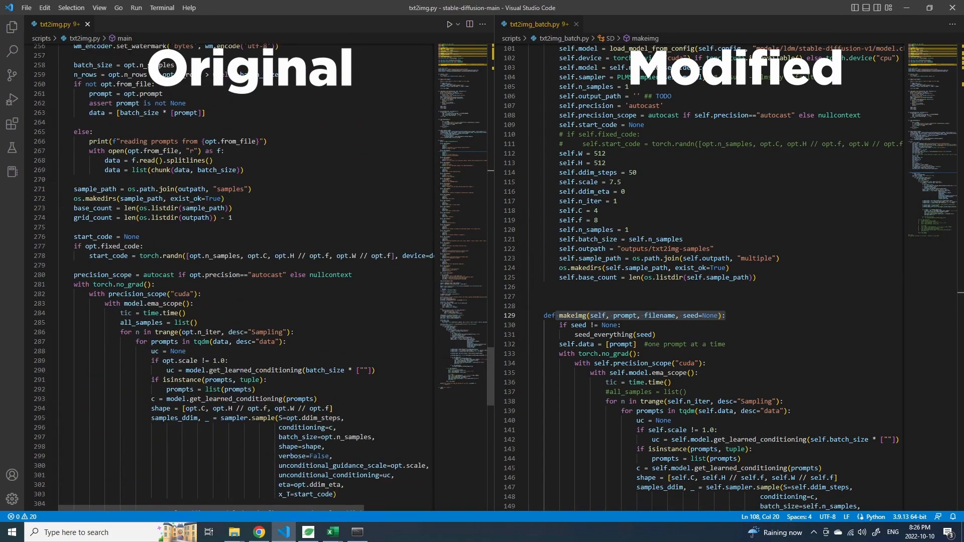
drag(74, 275, 335, 485)
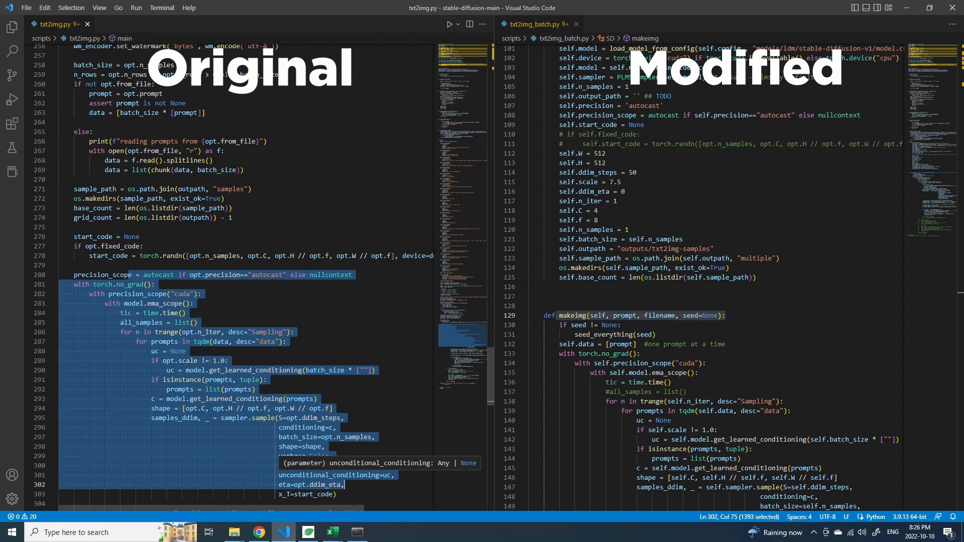
scroll(down, 3)
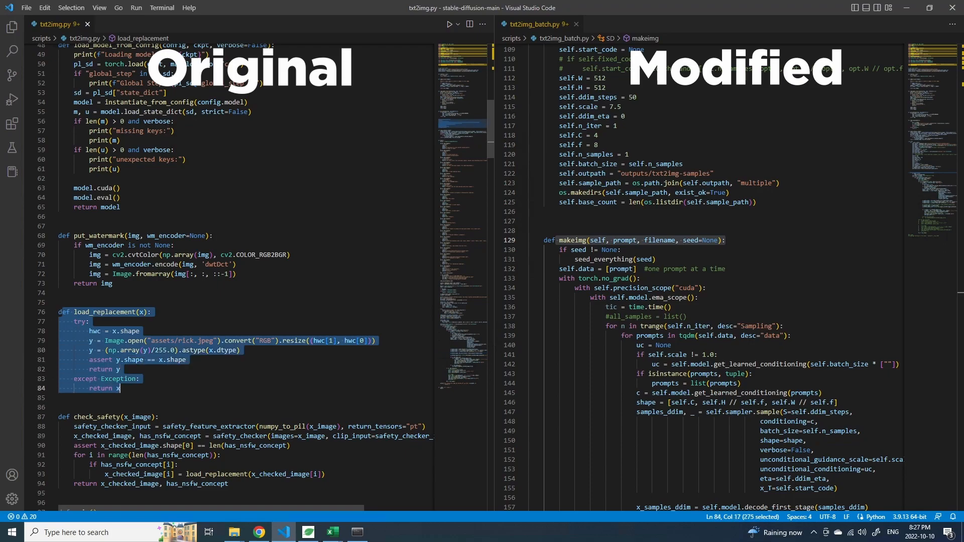
Scroll txt2img_batch.py to the bottom showing sd = SD() and the commented makeimg line.
scroll(down, 3)
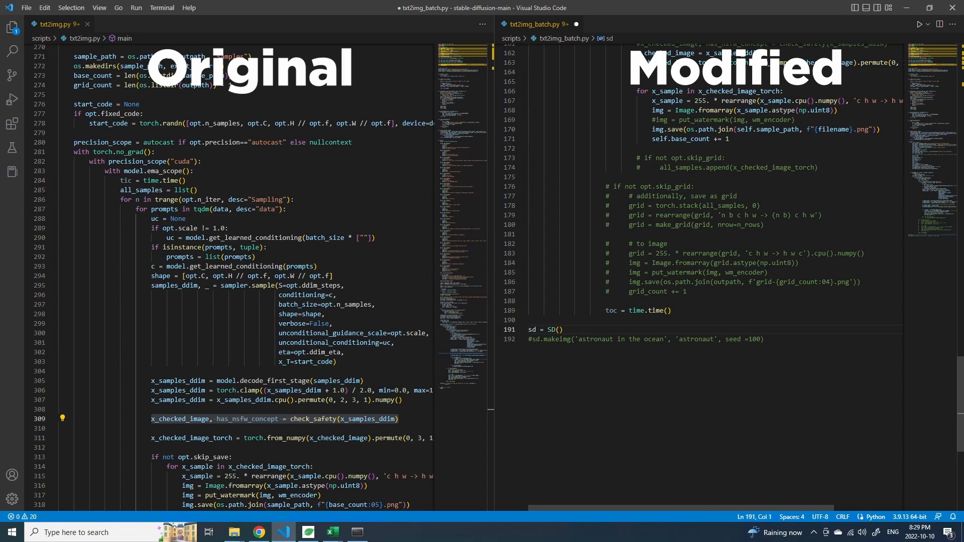
Place sd = SD() directly above the astronaut makeimg call and uncomment it.
key(enter)
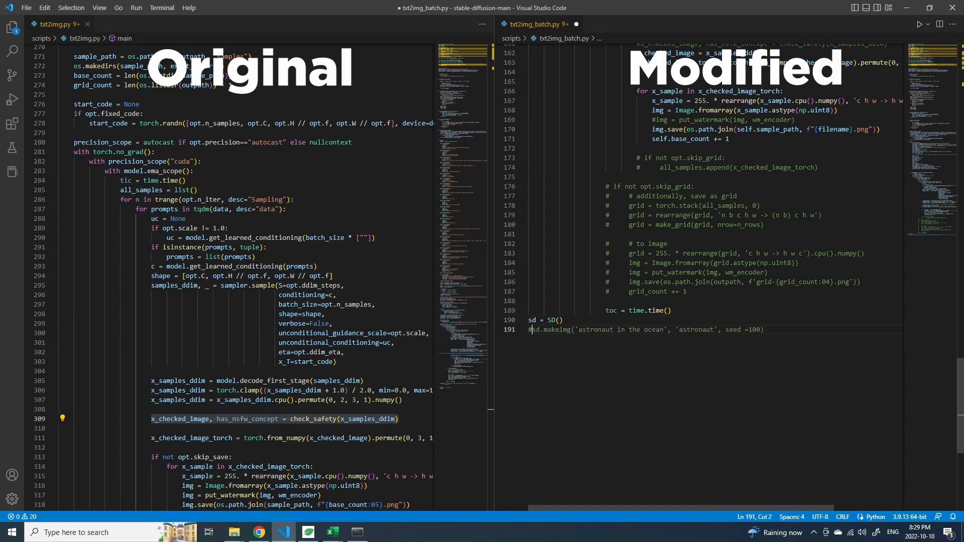
key(Backspace)
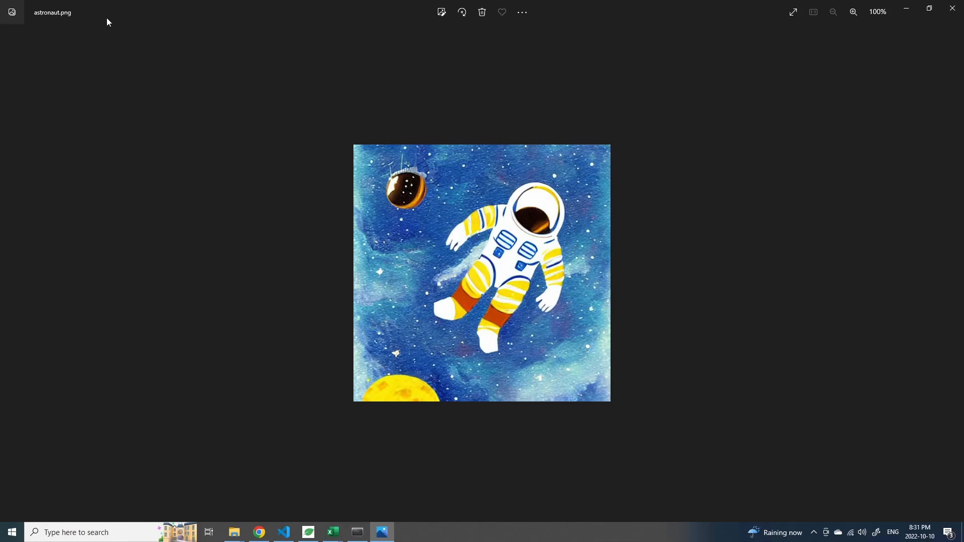
mouse_move(952, 8)
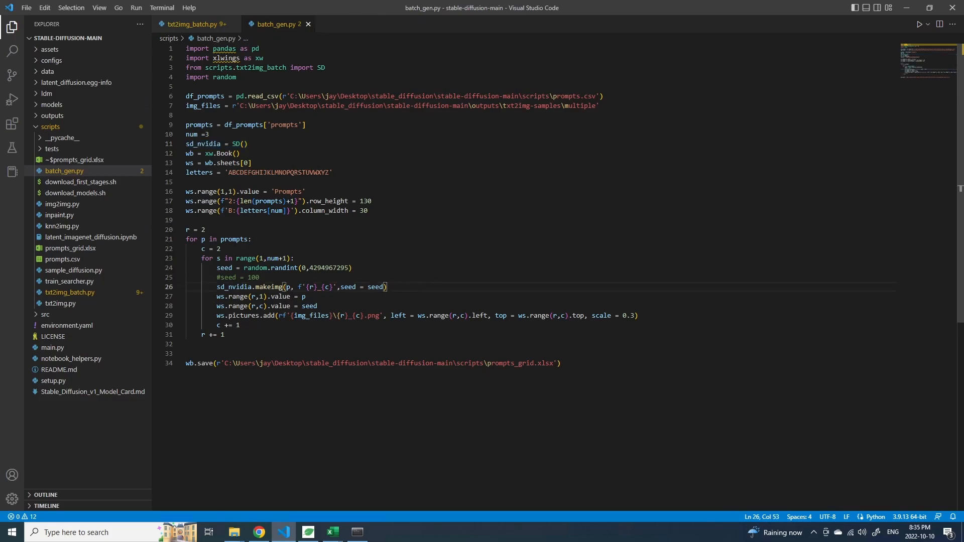
click(332, 533)
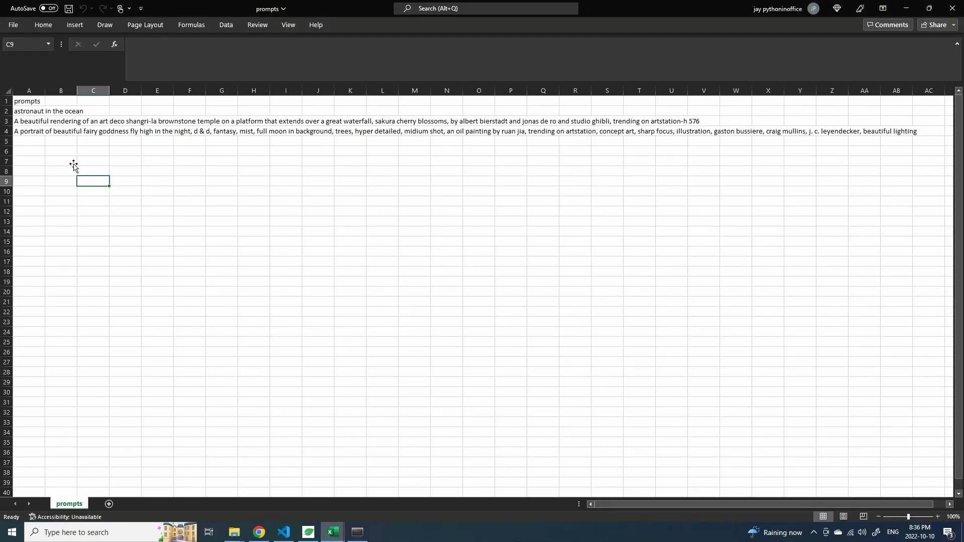
drag(28, 111, 28, 130)
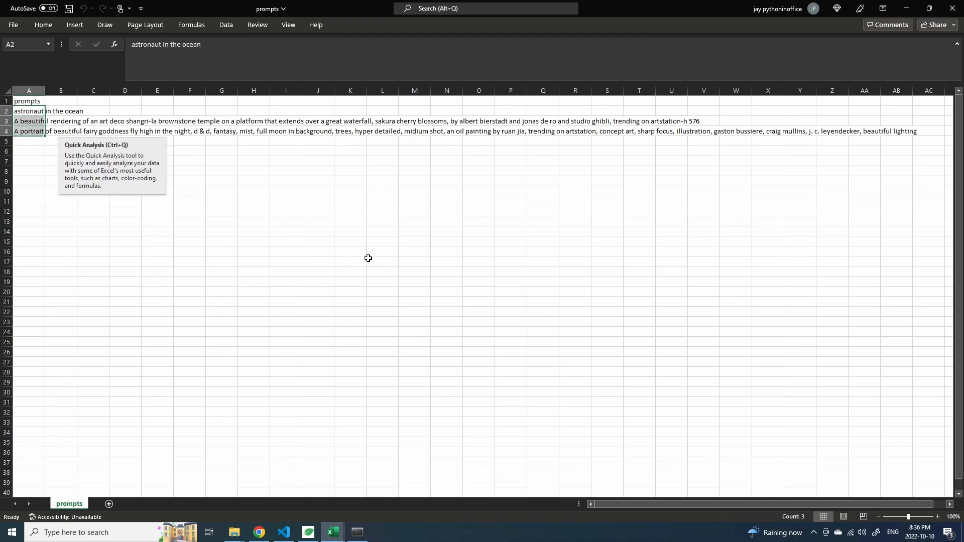
mouse_move(905, 8)
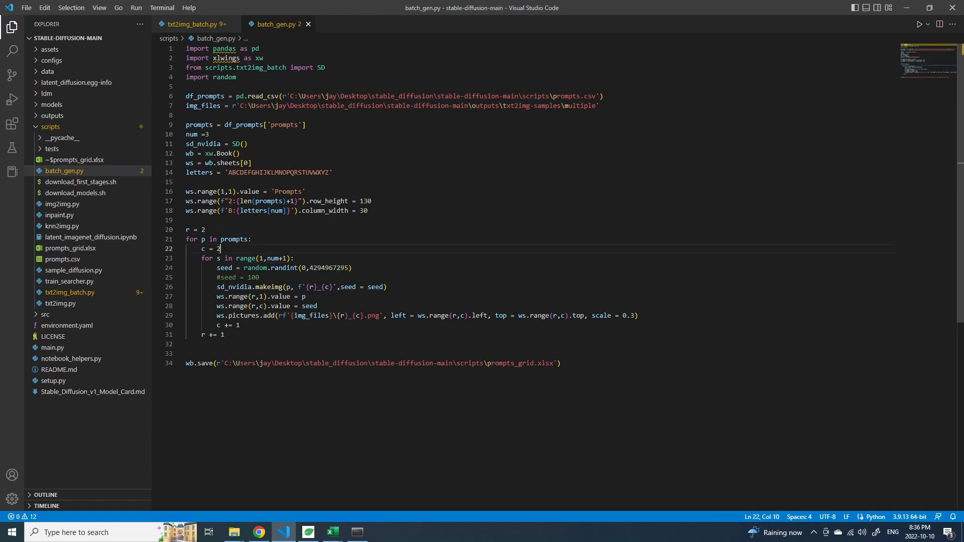
click(332, 536)
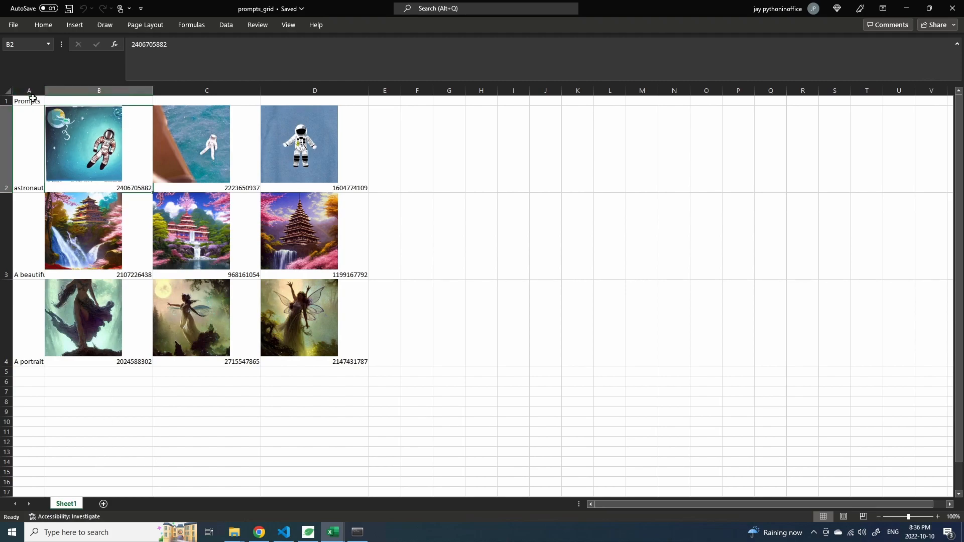
click(28, 100)
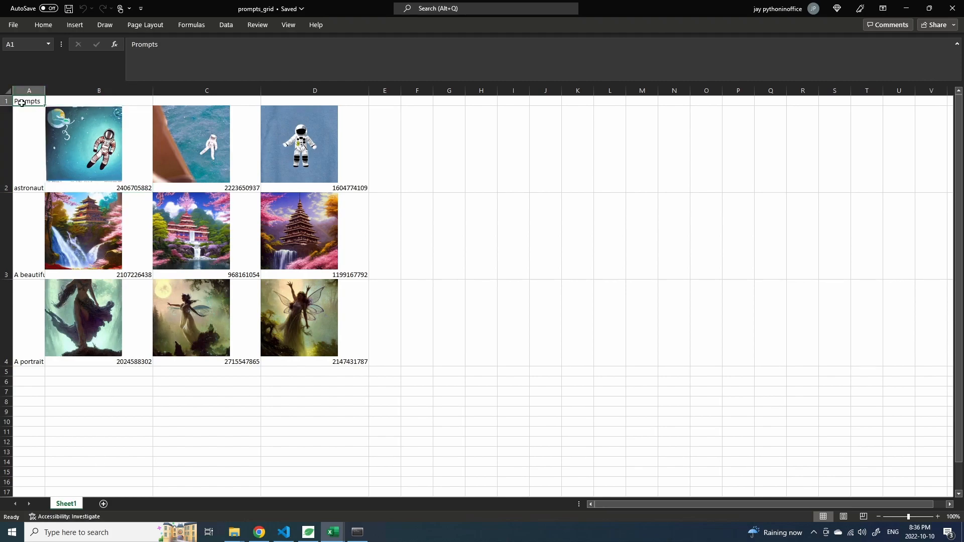
click(283, 533)
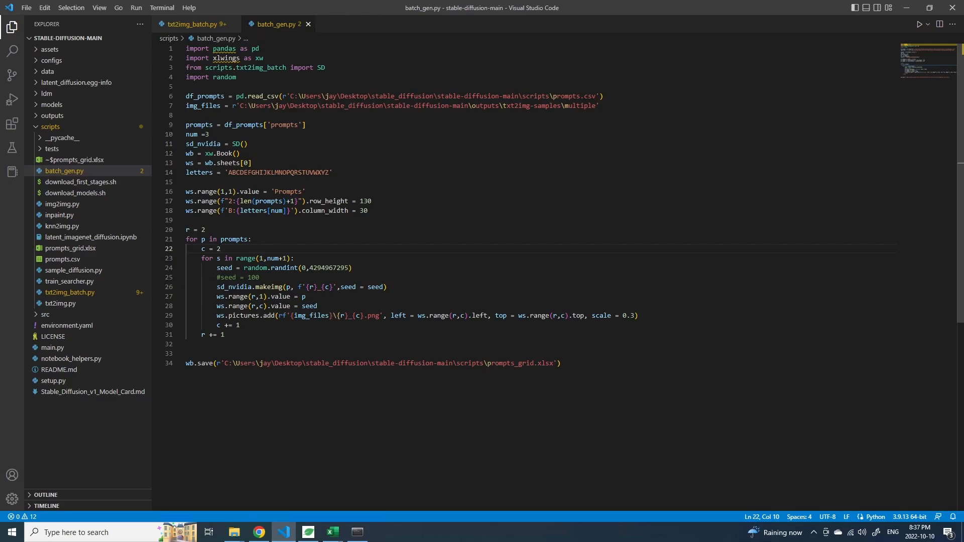
click(331, 533)
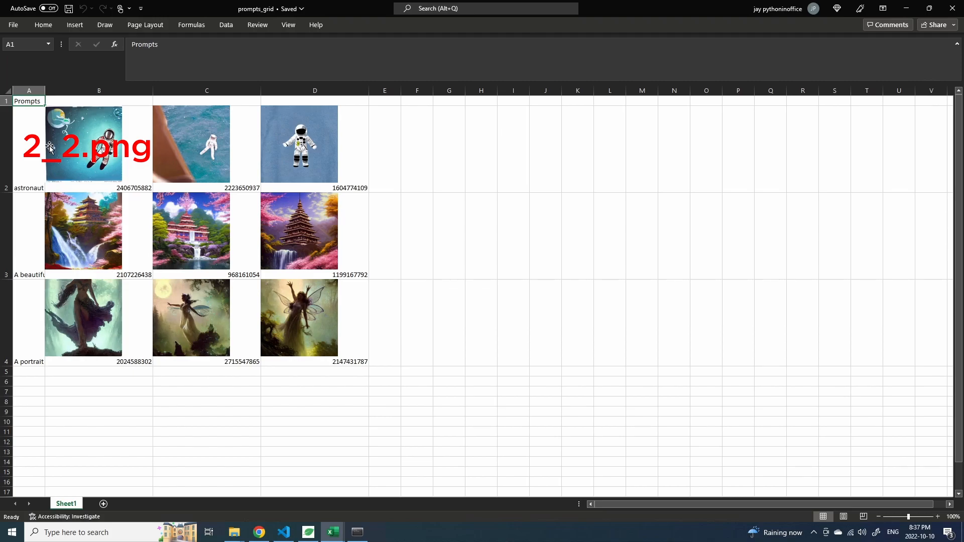
mouse_move(103, 155)
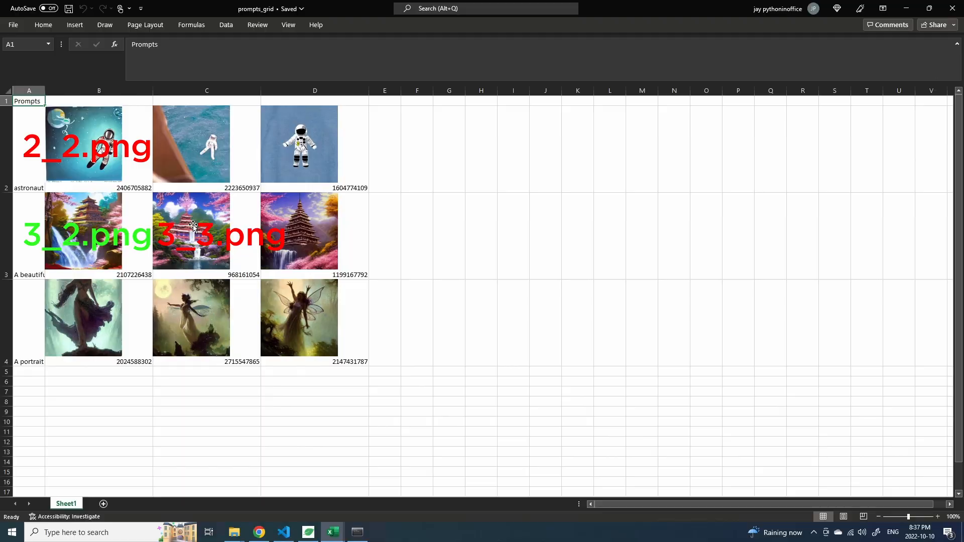
click(284, 533)
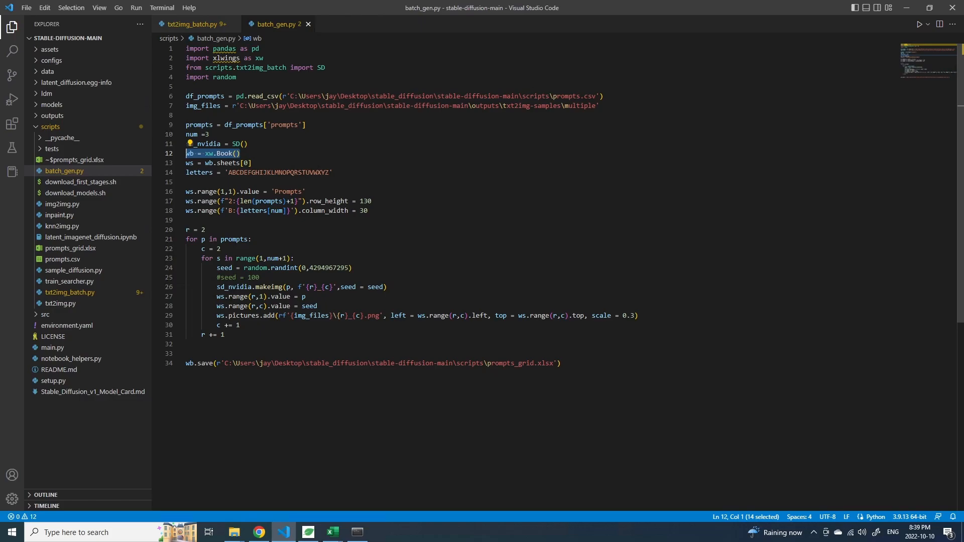
click(386, 286)
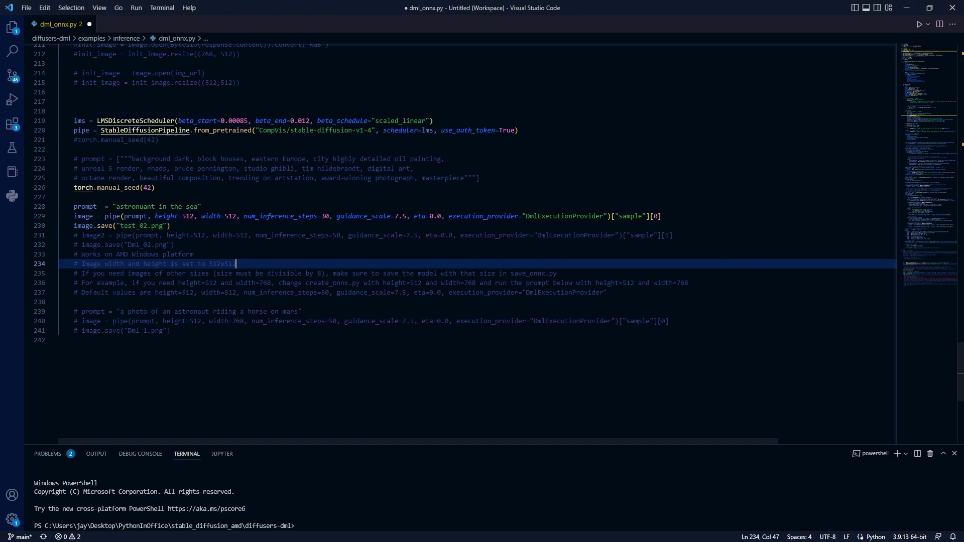
click(81, 91)
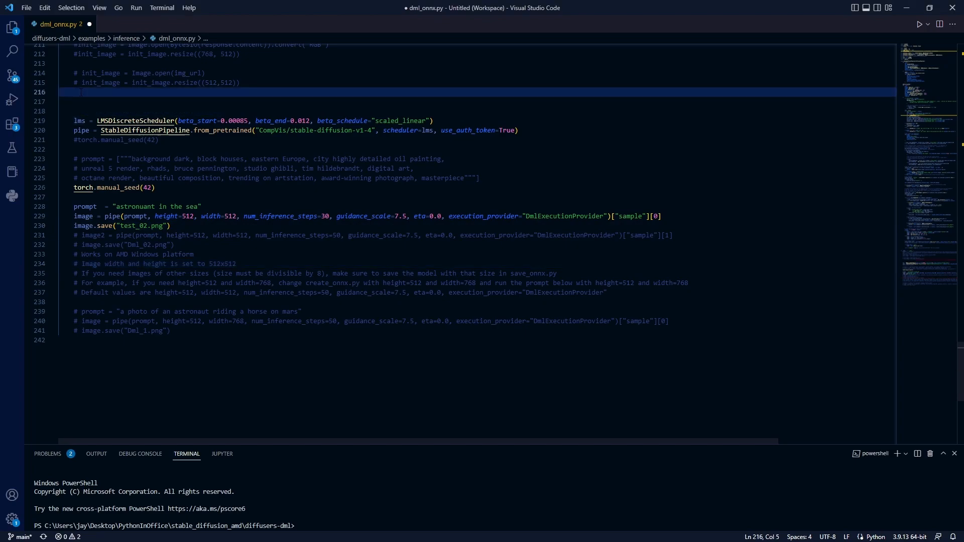
double_click(82, 131)
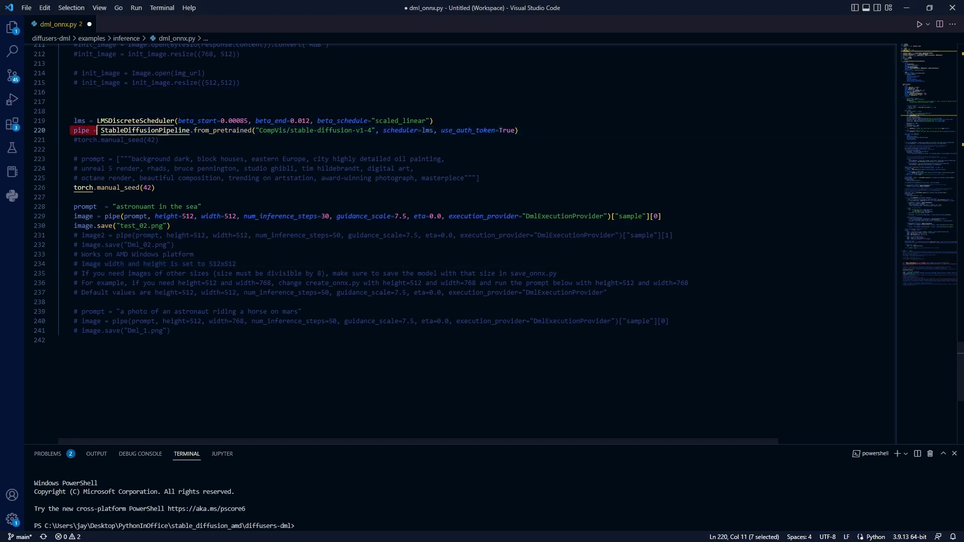